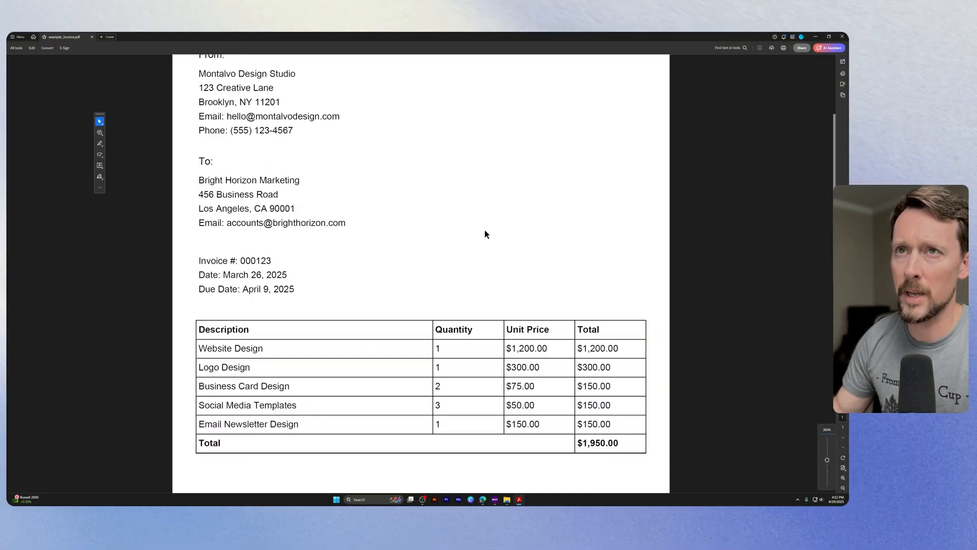
Step: Sign in to lido.app with the Google account, landing on a blank untitled spreadsheet
{"action": "scroll", "scroll_direction": "up", "scroll_amount": 3}
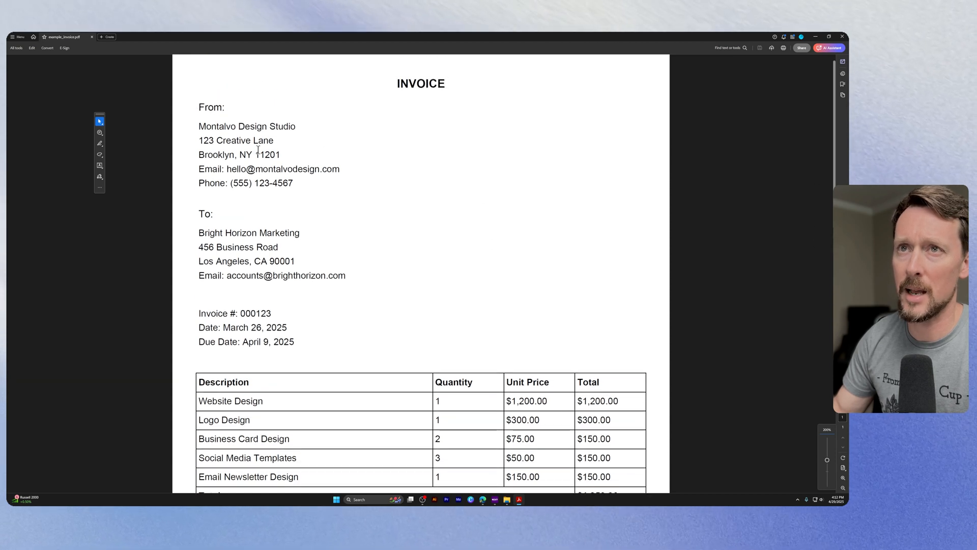
{"action": "scroll", "scroll_direction": "down", "scroll_amount": 3}
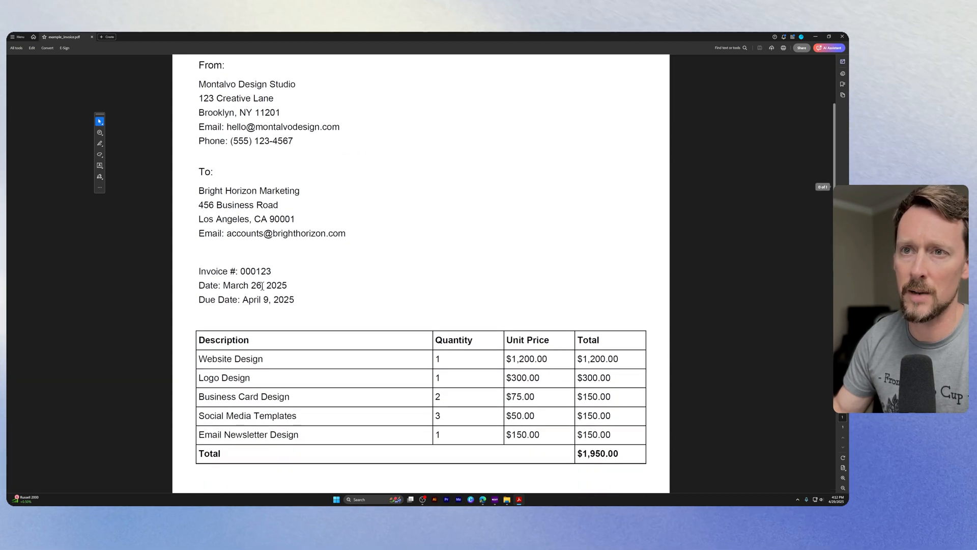
{"action": "scroll", "scroll_direction": "down", "scroll_amount": 3}
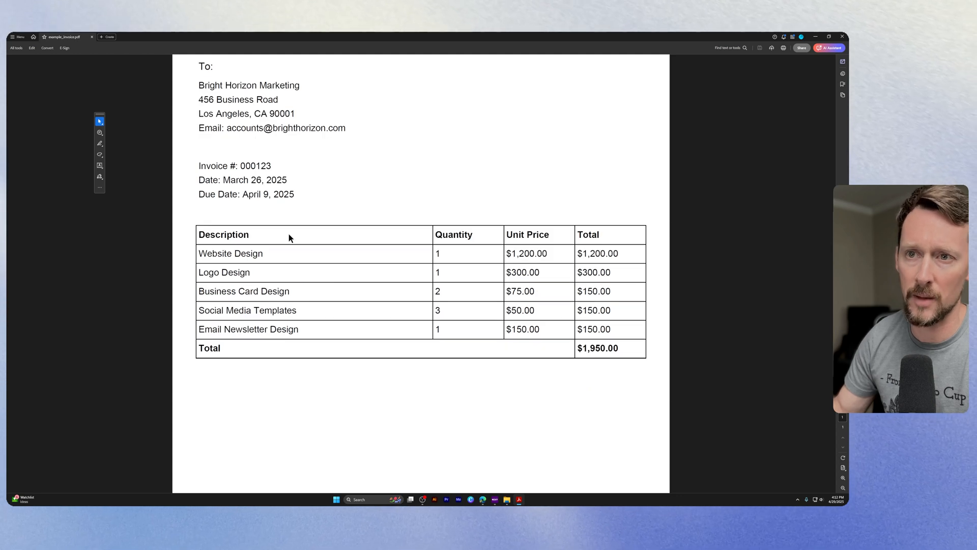
{"action": "mouse_move", "coordinate": [462, 271]}
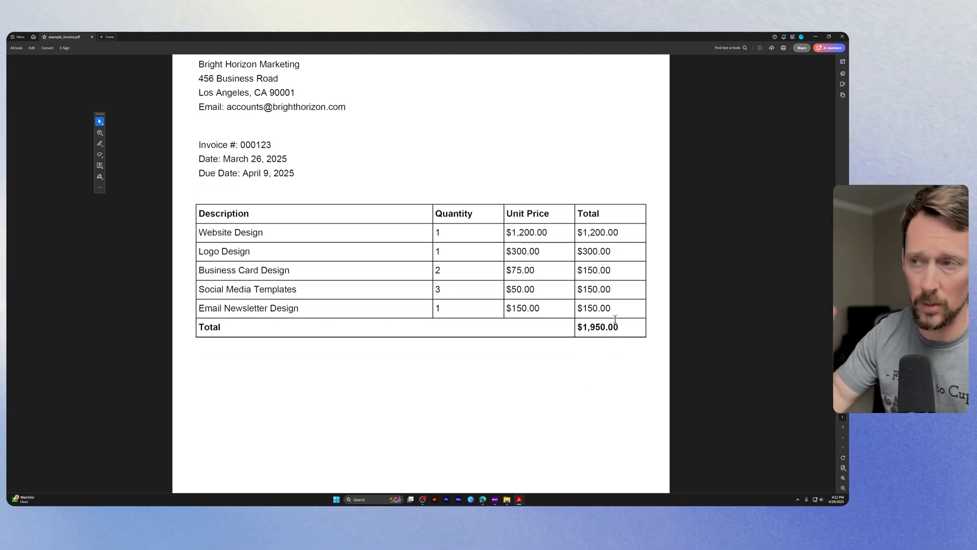
{"action": "mouse_move", "coordinate": [685, 115]}
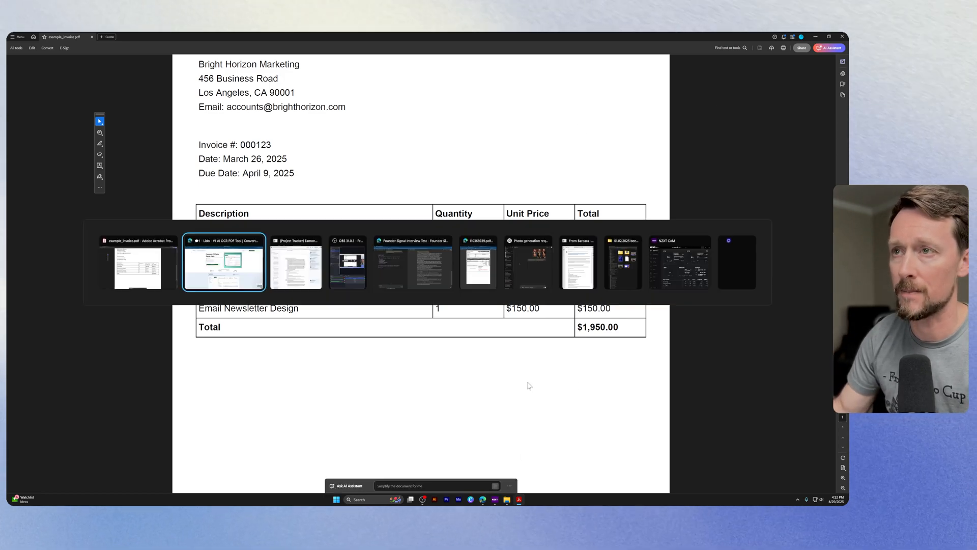
{"action": "left_click", "coordinate": [223, 262]}
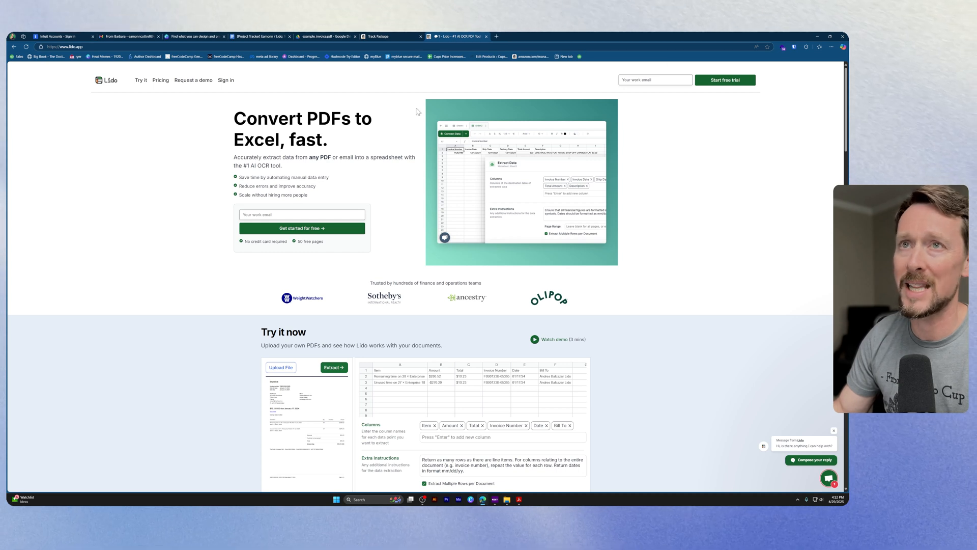
{"action": "left_click", "coordinate": [226, 80]}
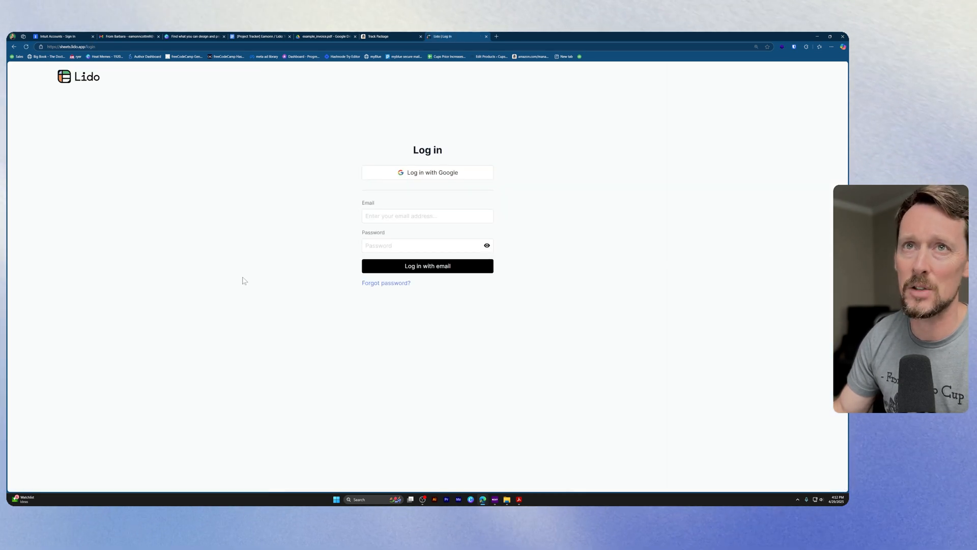
{"action": "left_click", "coordinate": [426, 172]}
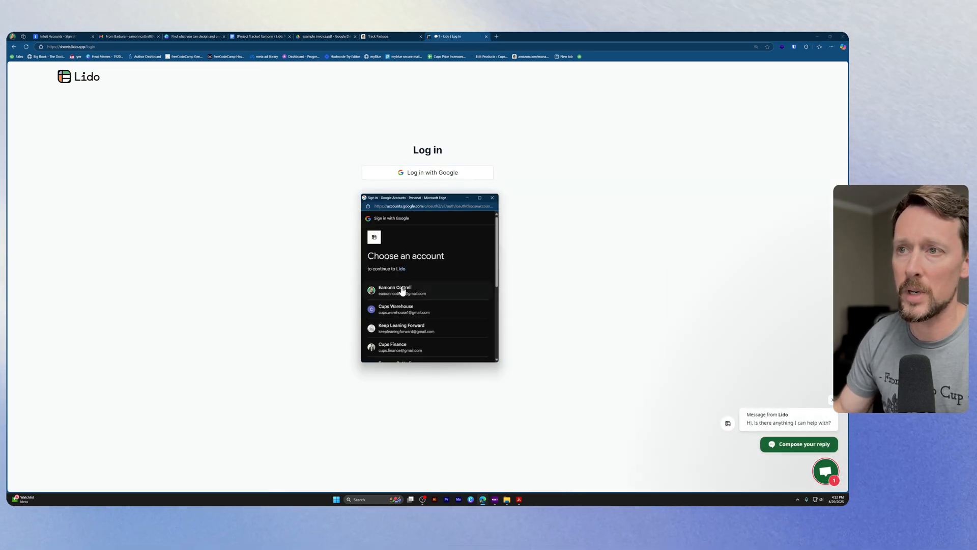
{"action": "left_click", "coordinate": [402, 290]}
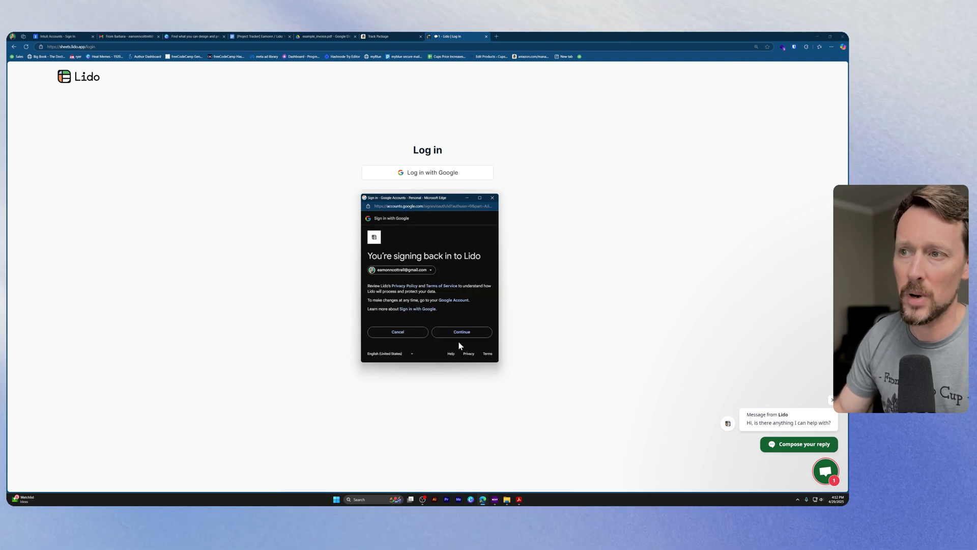
{"action": "left_click", "coordinate": [398, 332]}
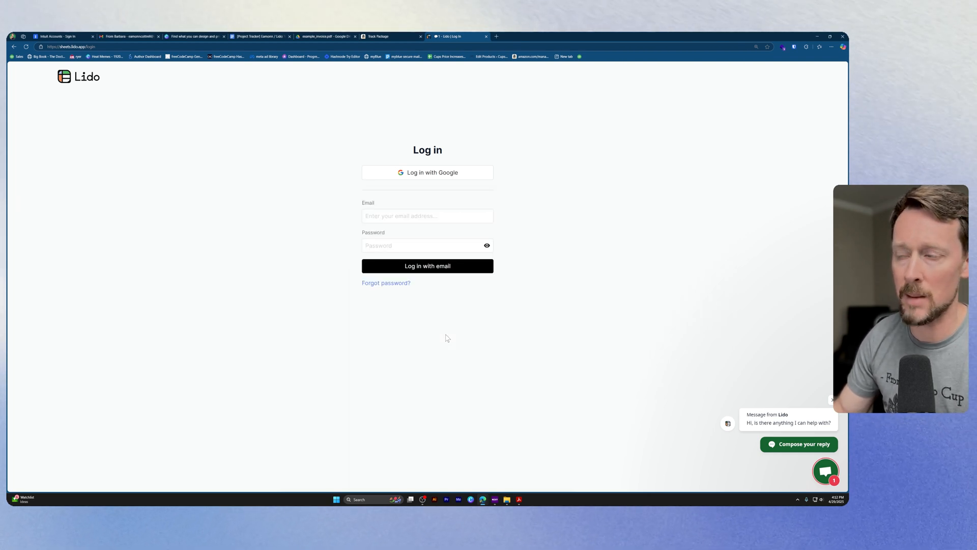
{"action": "left_click", "coordinate": [426, 265]}
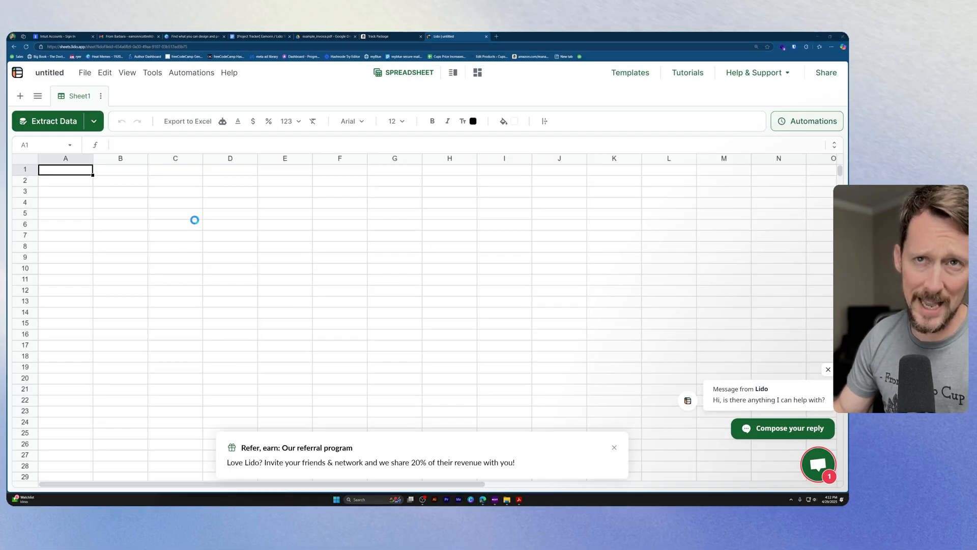
Step: Upload example_invoice.pdf to the data extractor and drop the Unit Price extraction column
{"action": "left_click", "coordinate": [53, 121]}
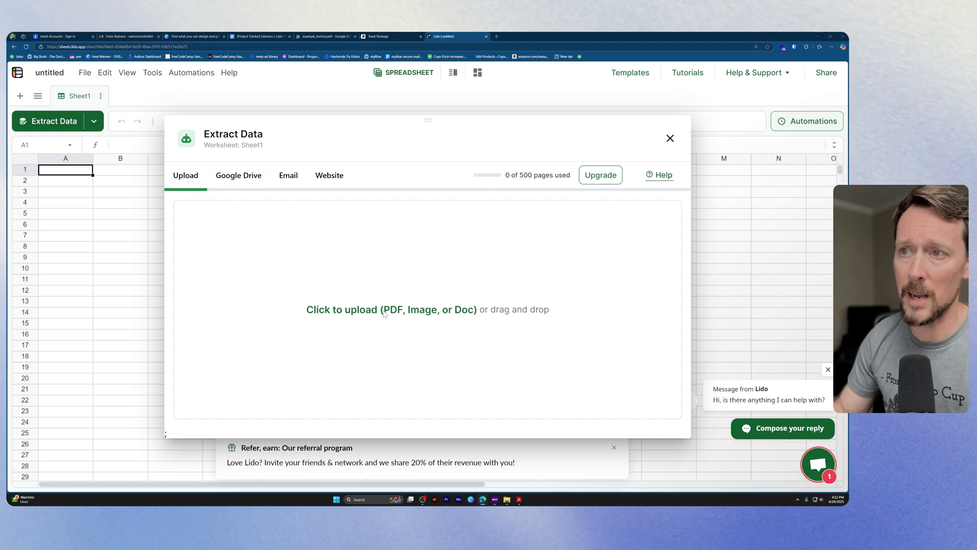
{"action": "left_click", "coordinate": [392, 309]}
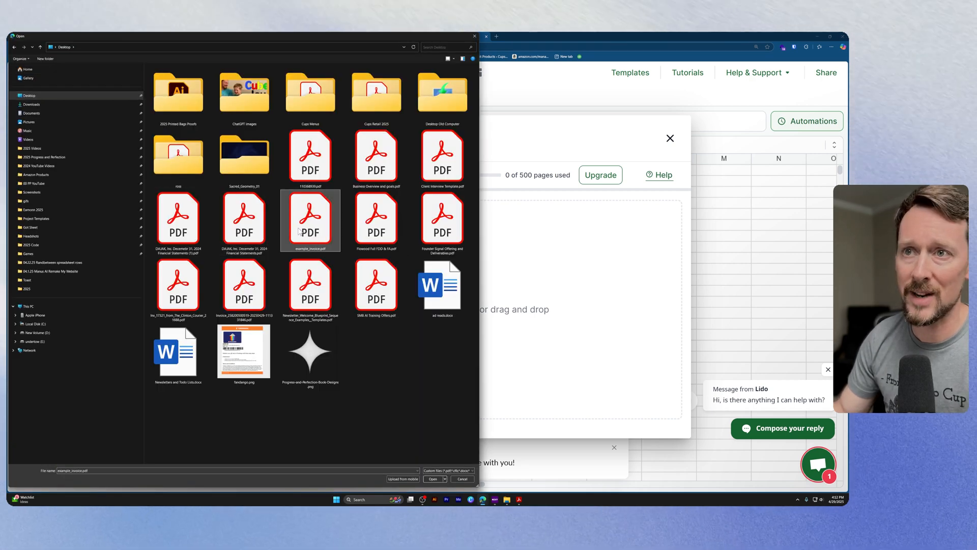
{"action": "left_click", "coordinate": [462, 479]}
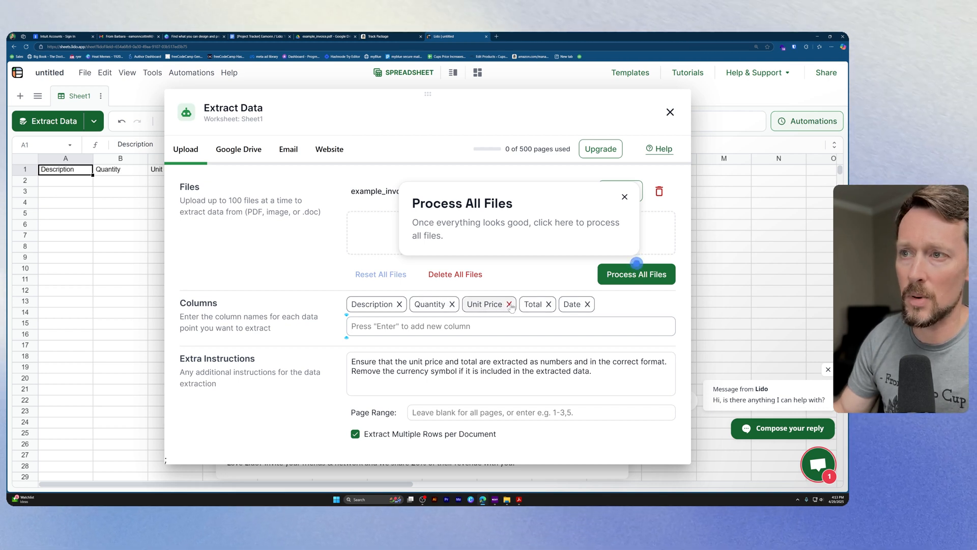
{"action": "left_click", "coordinate": [512, 305]}
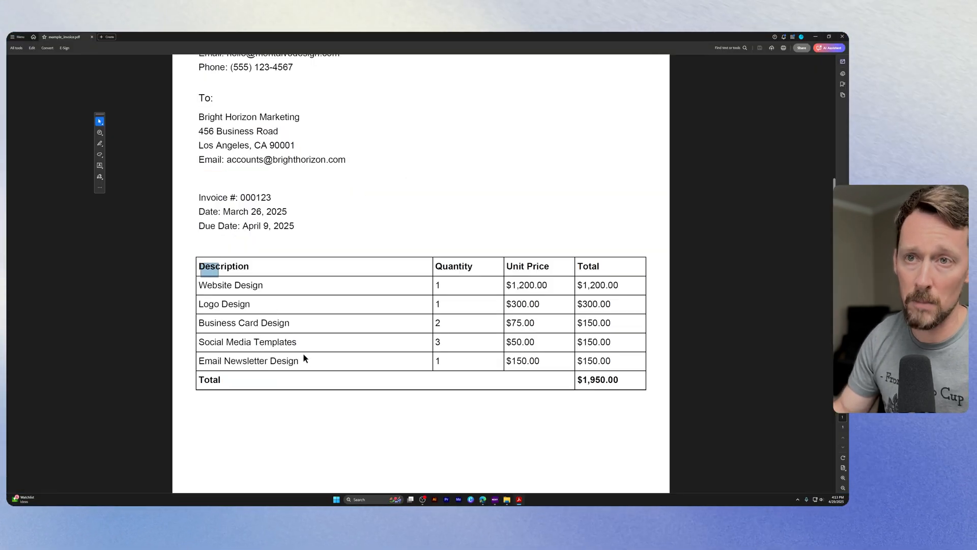
{"action": "mouse_move", "coordinate": [337, 322]}
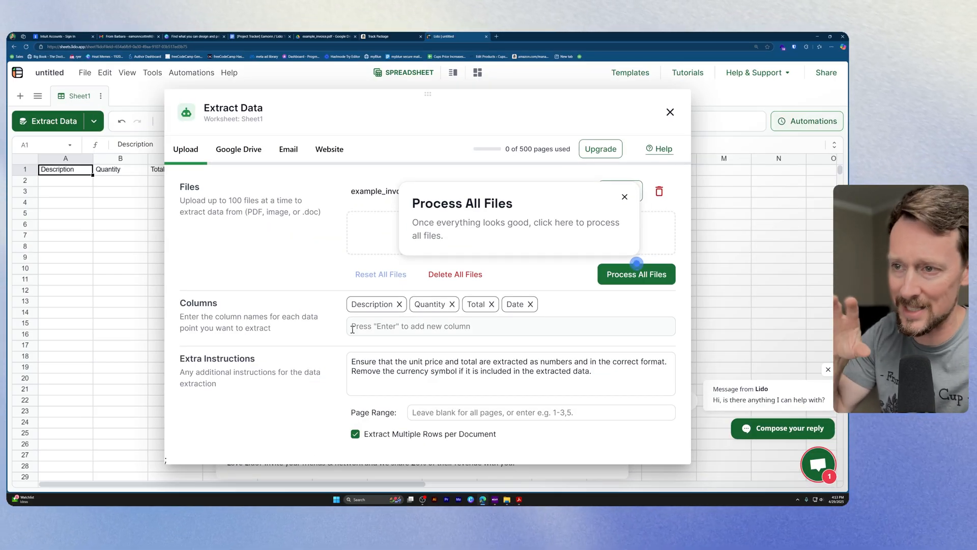
Step: Clear the Extra Instructions box, leaving Description, Quantity, Total and Date to extract
{"action": "triple_click", "coordinate": [509, 365]}
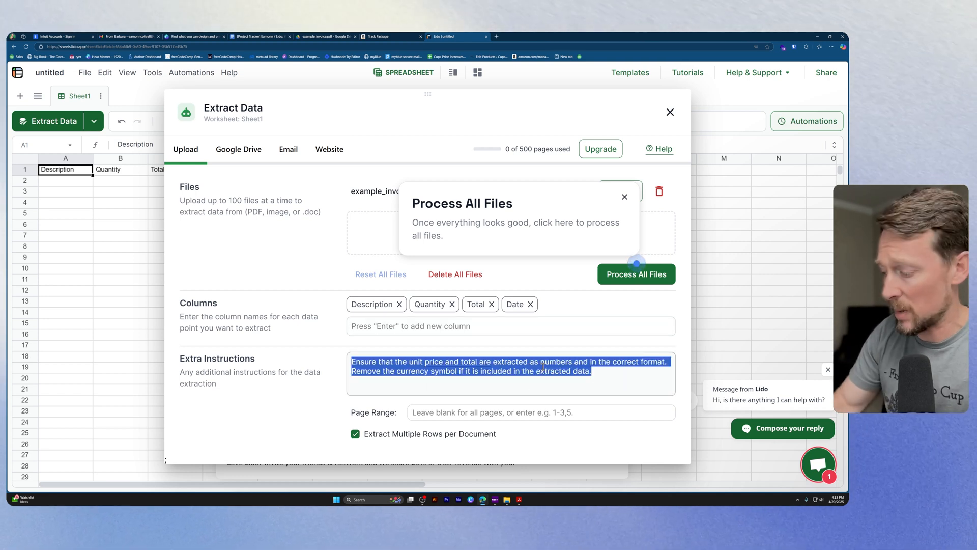
{"action": "key", "text": "Delete"}
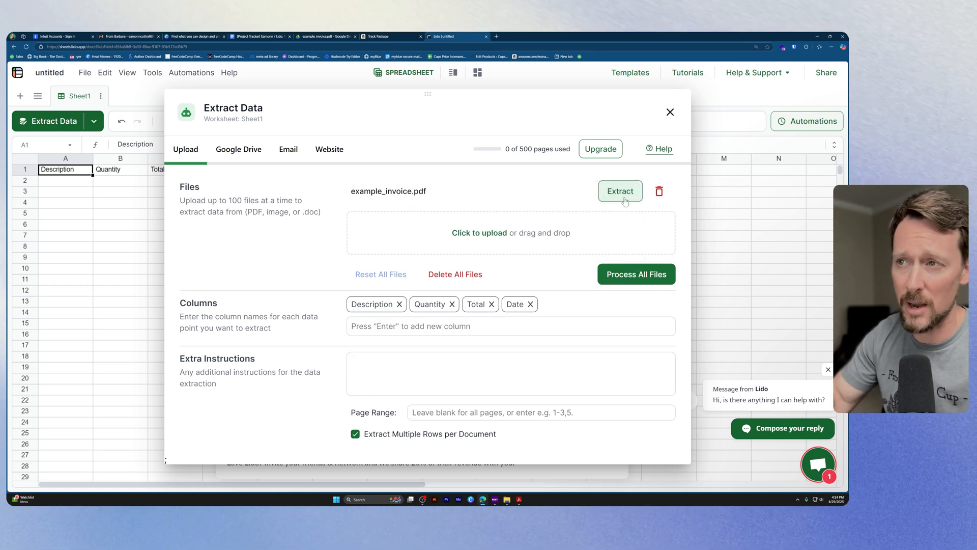
{"action": "mouse_move", "coordinate": [620, 191]}
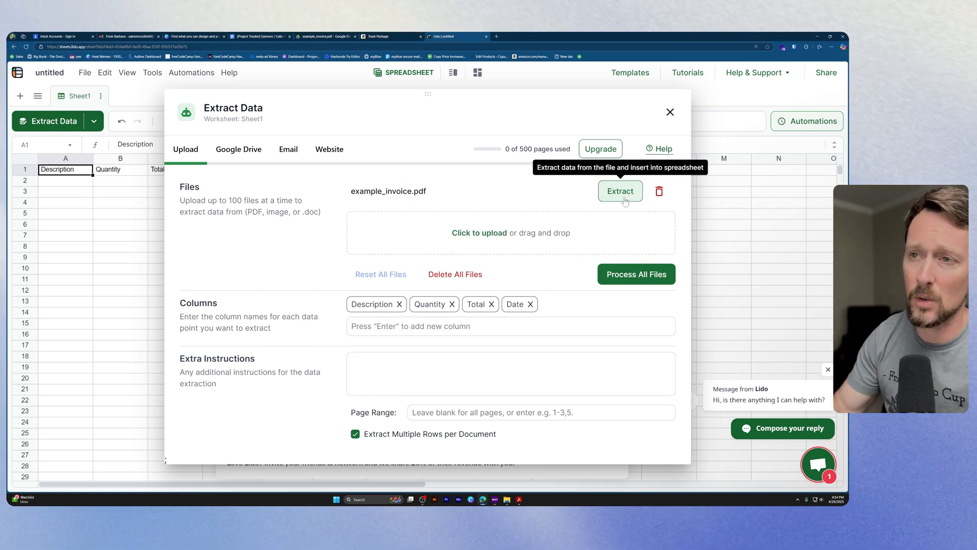
{"action": "mouse_move", "coordinate": [458, 252]}
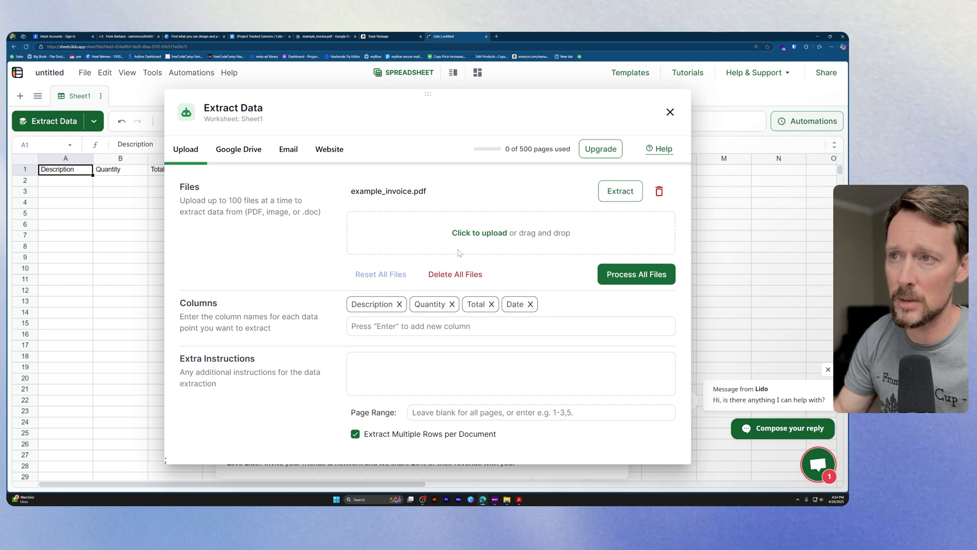
{"action": "mouse_move", "coordinate": [409, 253]}
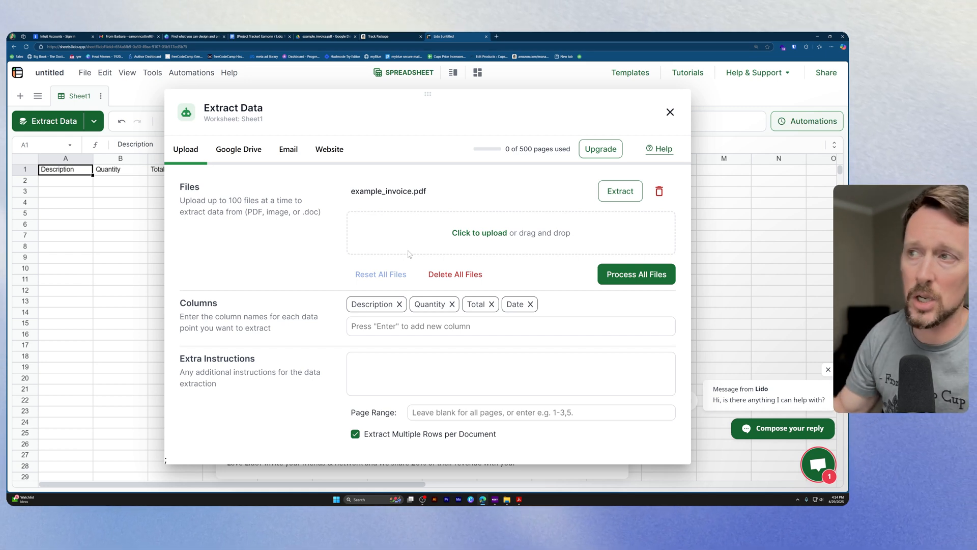
Step: Extract the five invoice line items, export to Excel and autofit columns A–D
{"action": "left_click", "coordinate": [636, 274]}
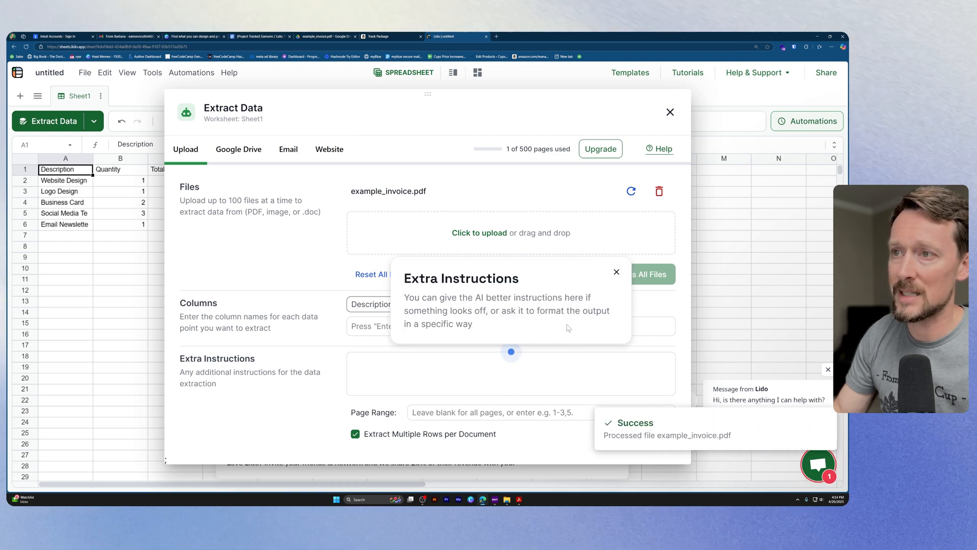
{"action": "left_click", "coordinate": [670, 112]}
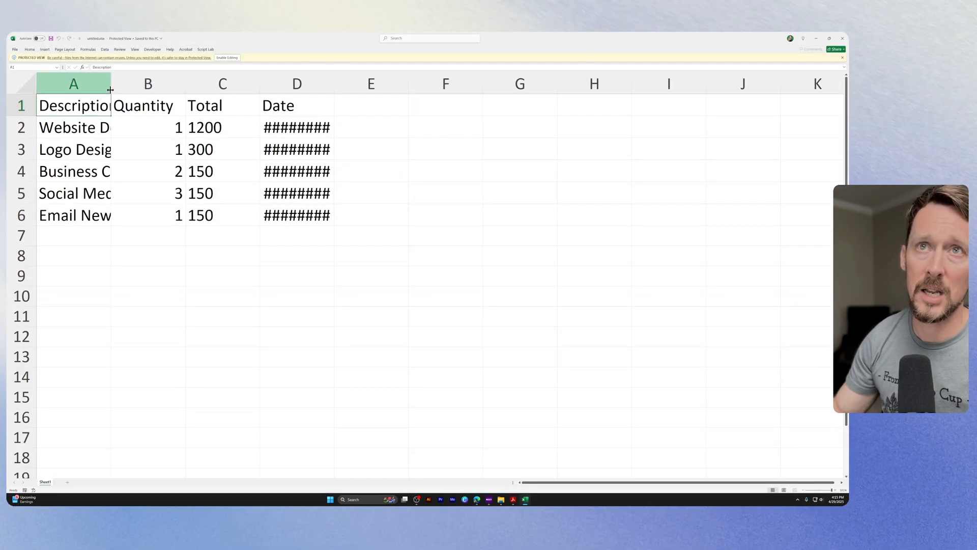
{"action": "left_click", "coordinate": [226, 57]}
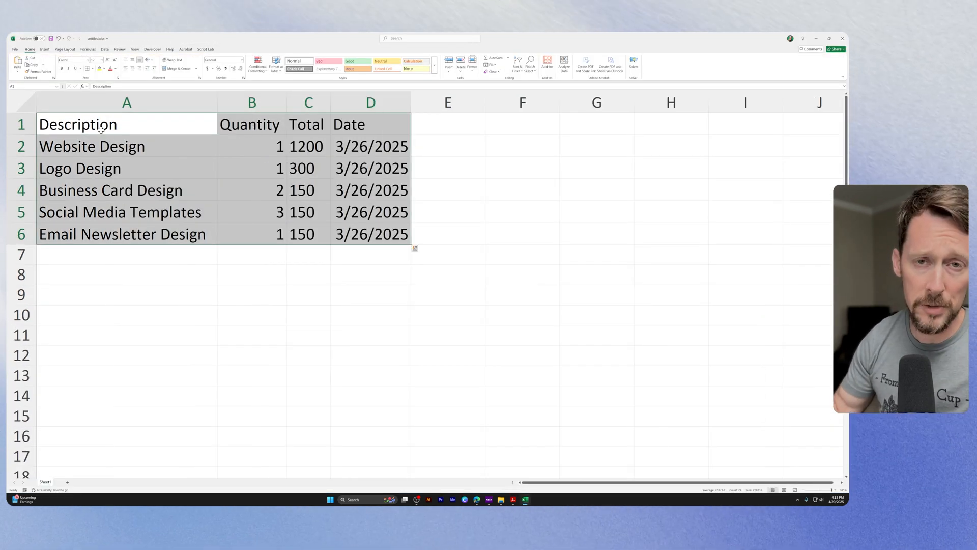